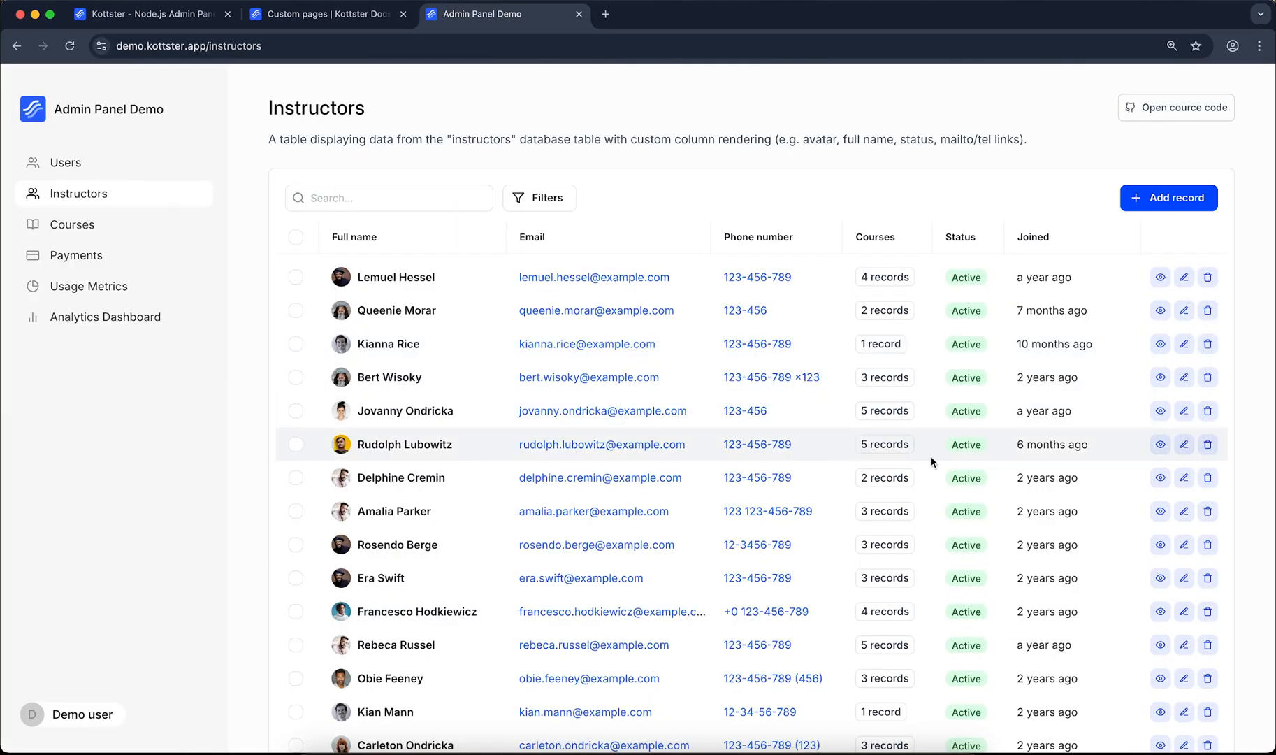
View one instructor's linked course records, then switch to the Analytics Dashboard page.
{"action": "left_click", "coordinate": [884, 445]}
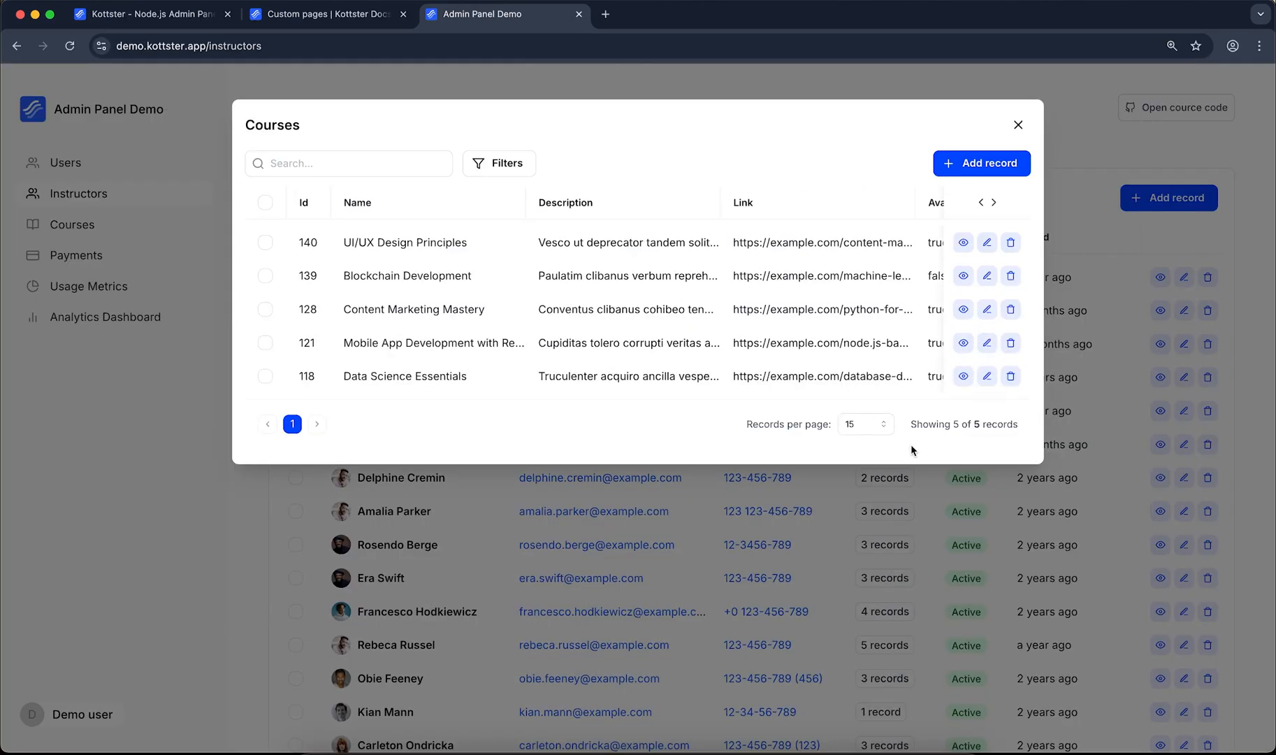
{"action": "left_click", "coordinate": [106, 317]}
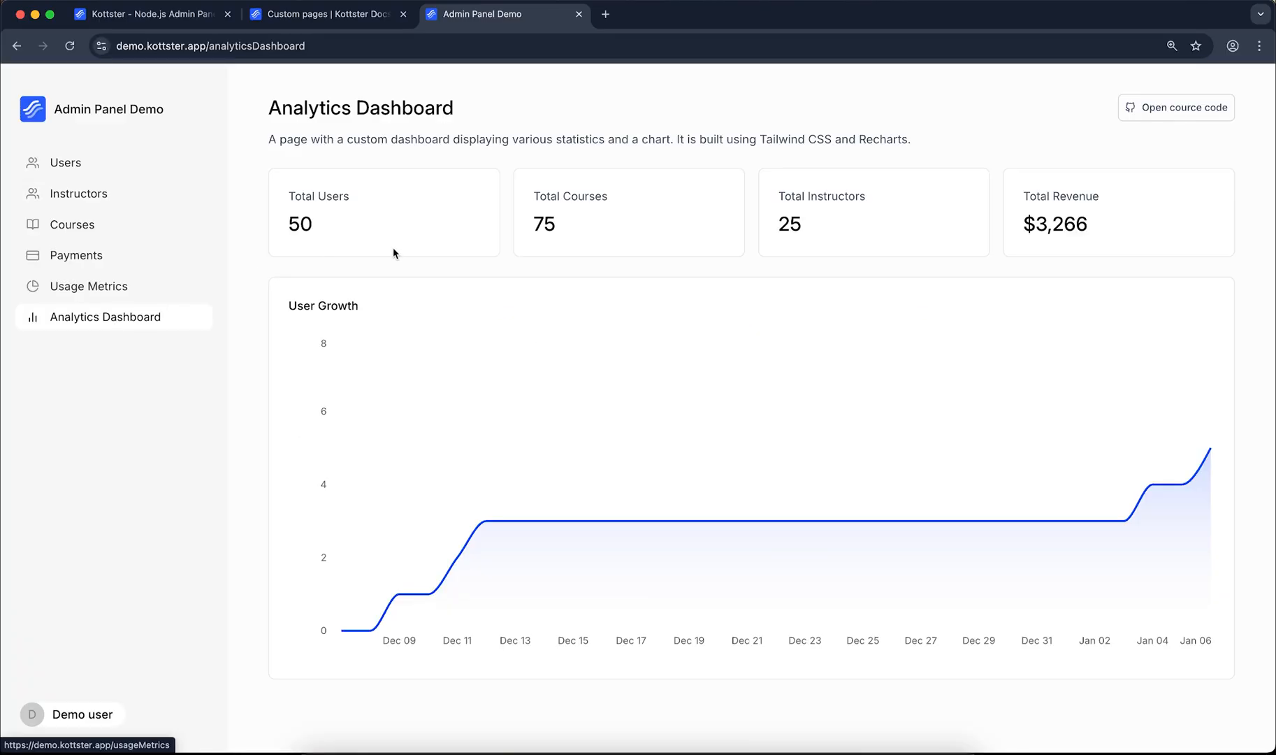
{"action": "left_click", "coordinate": [91, 348]}
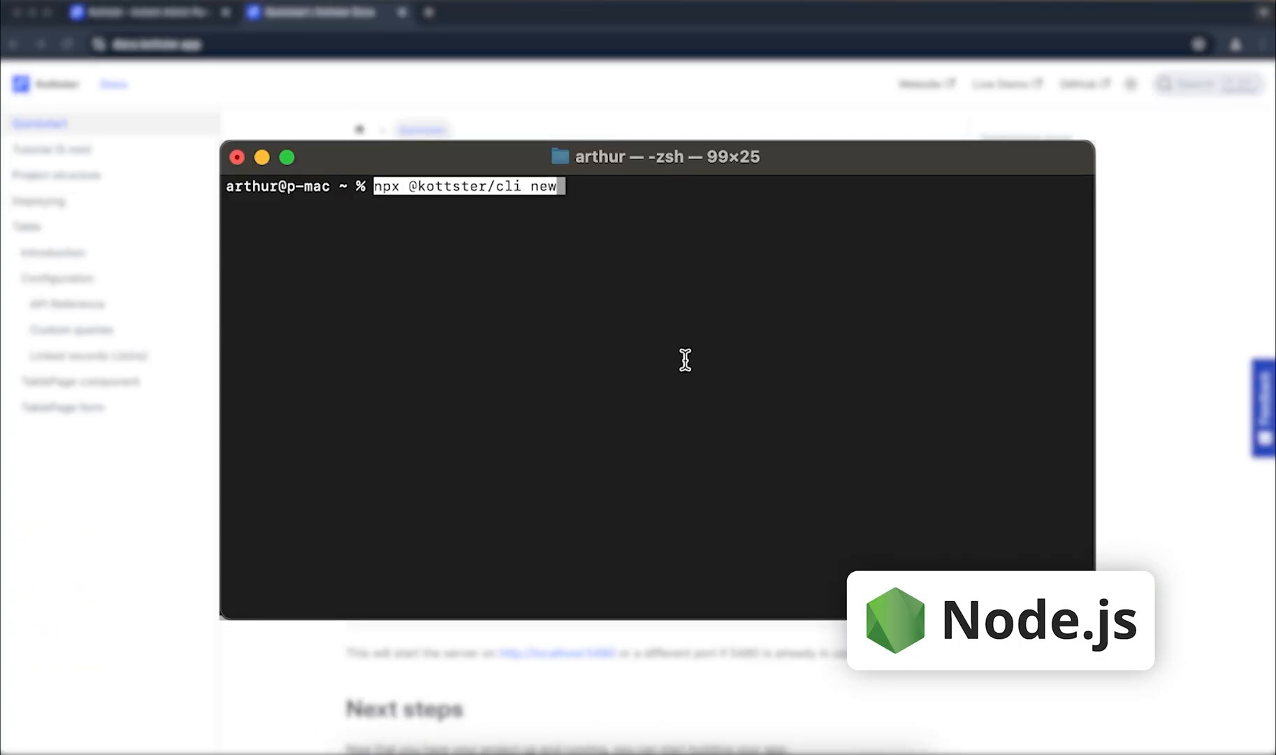
{"action": "key", "text": "Enter"}
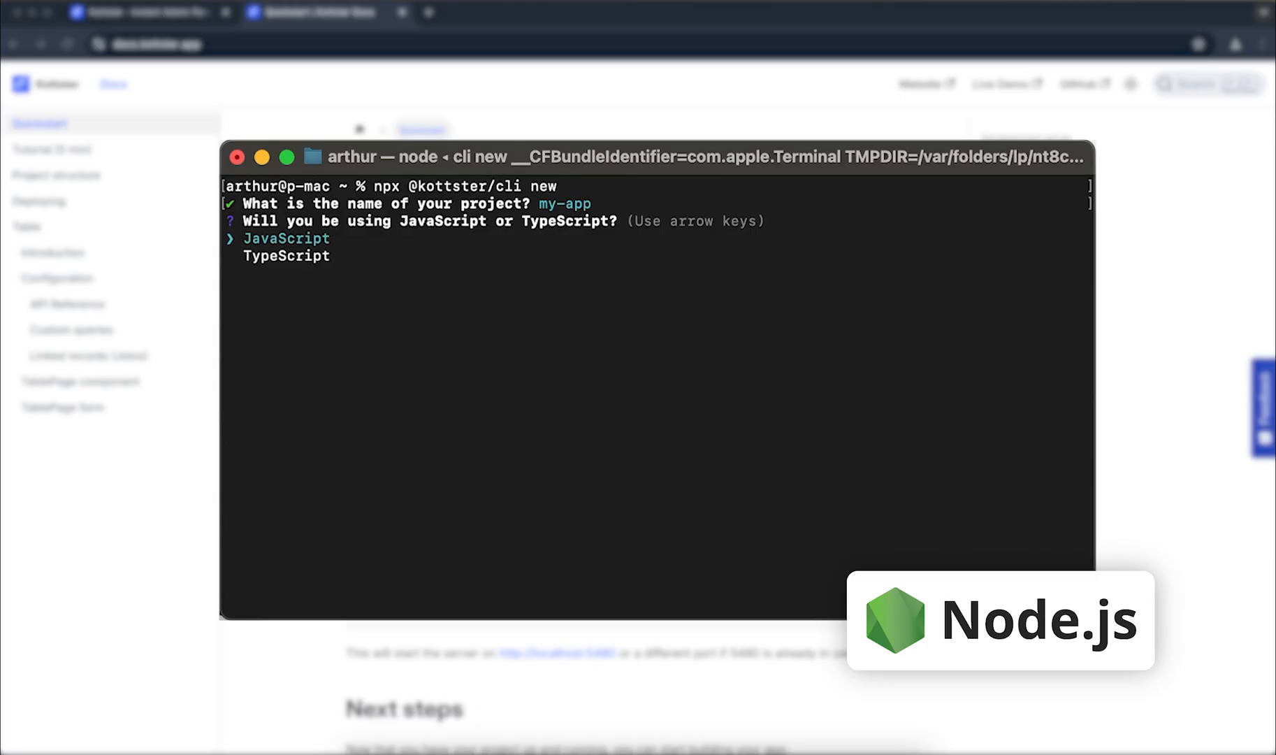
{"action": "key", "text": "Enter"}
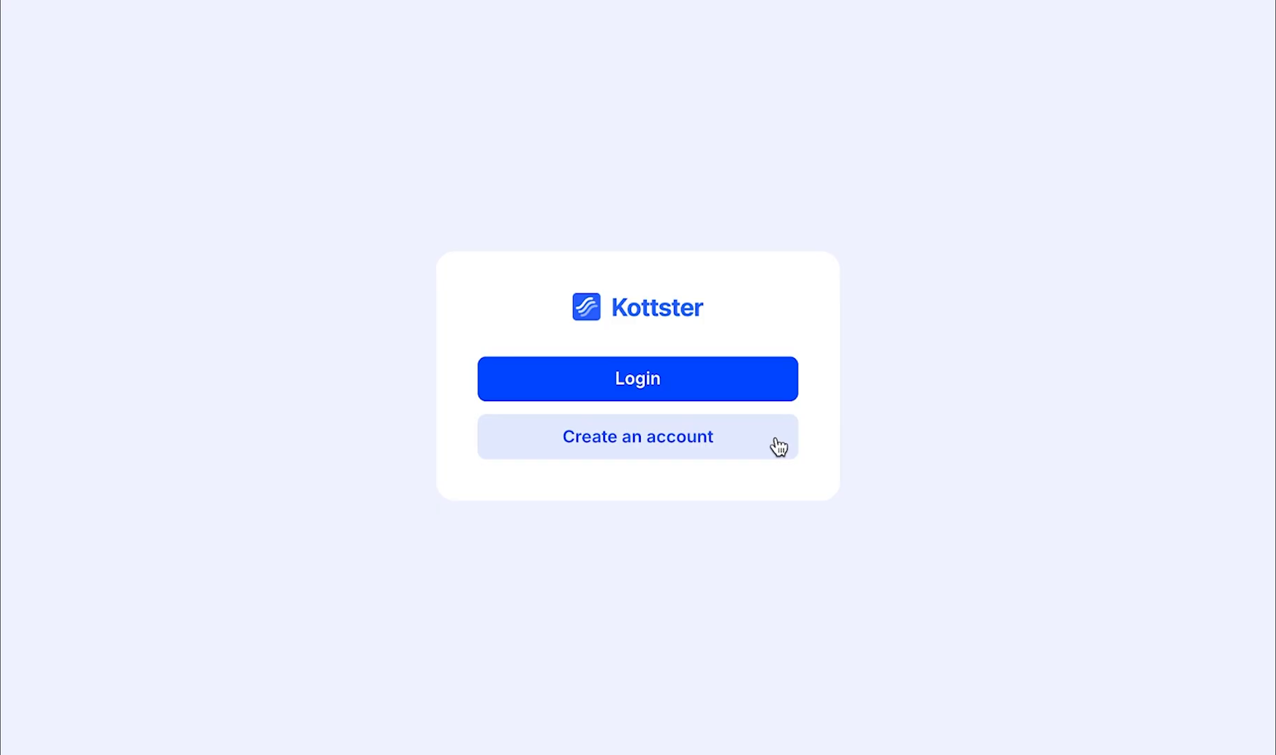
Sign up, name the app Admin Panel, choose PostgreSQL and fill the localhost host, user and password.
{"action": "left_click", "coordinate": [639, 438]}
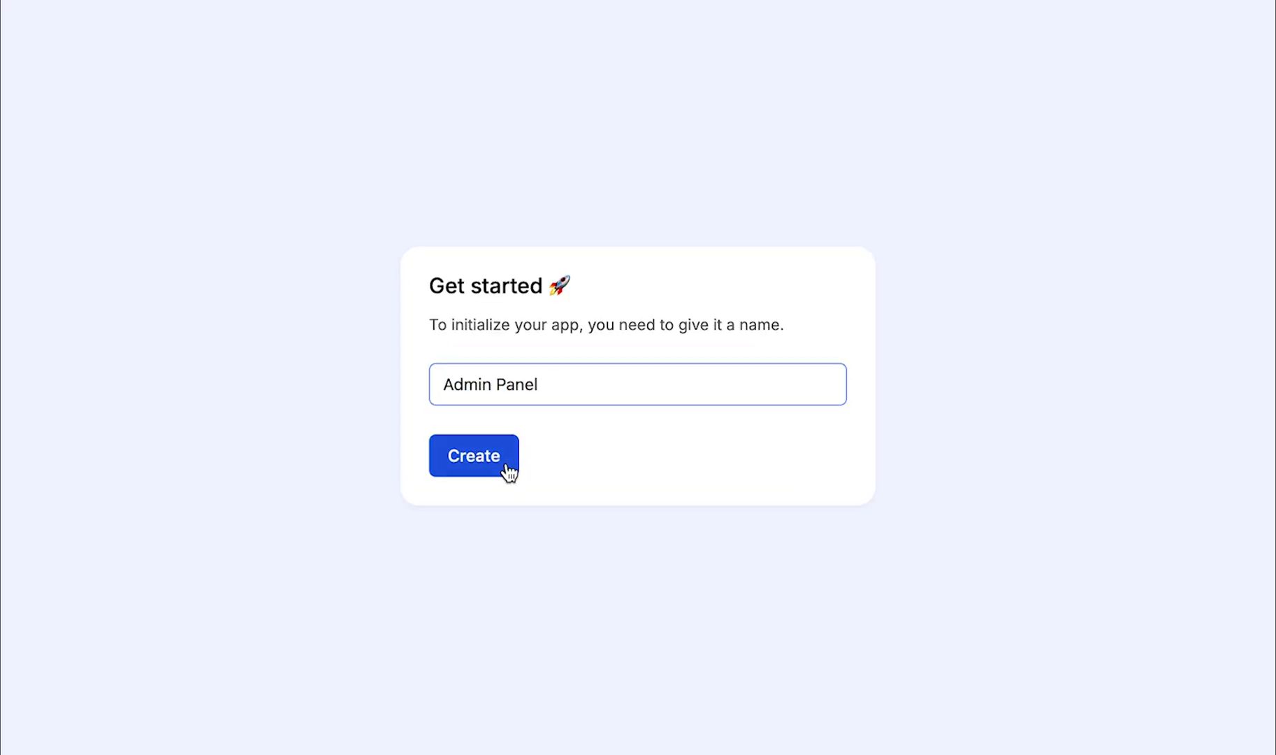
{"action": "left_click", "coordinate": [474, 456]}
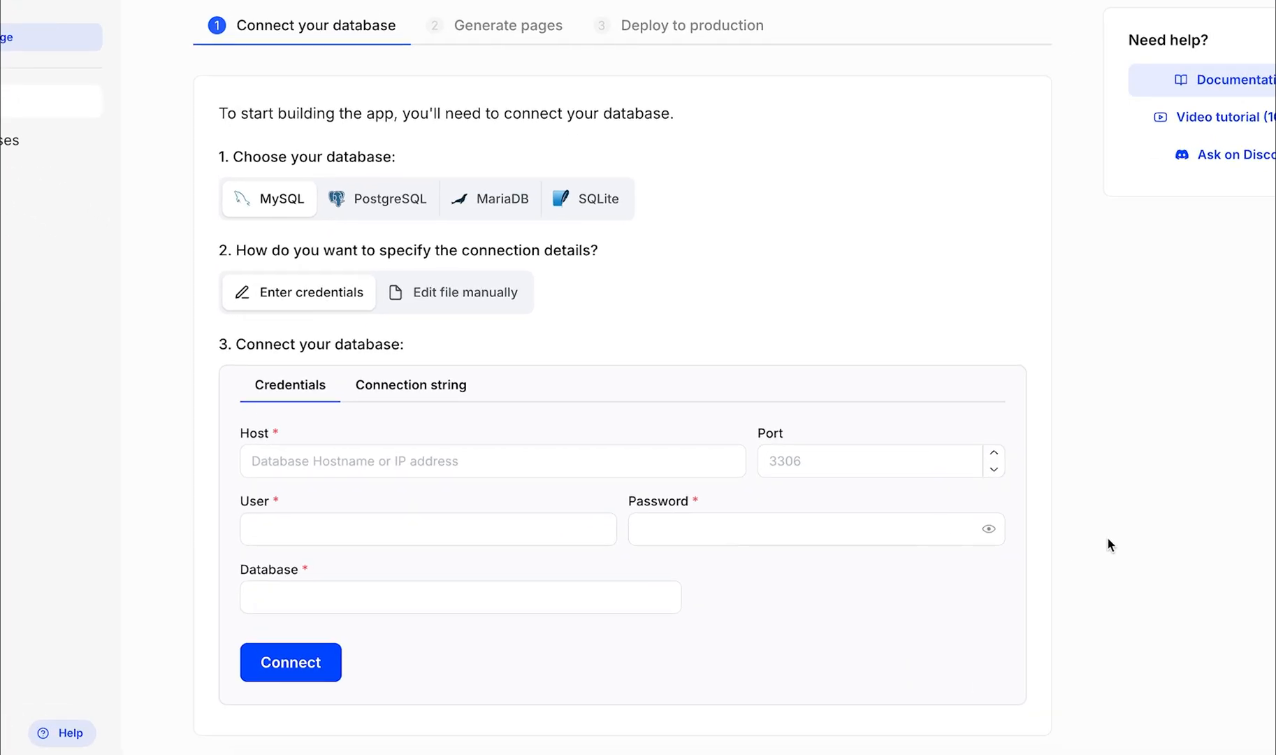
{"action": "mouse_move", "coordinate": [979, 555]}
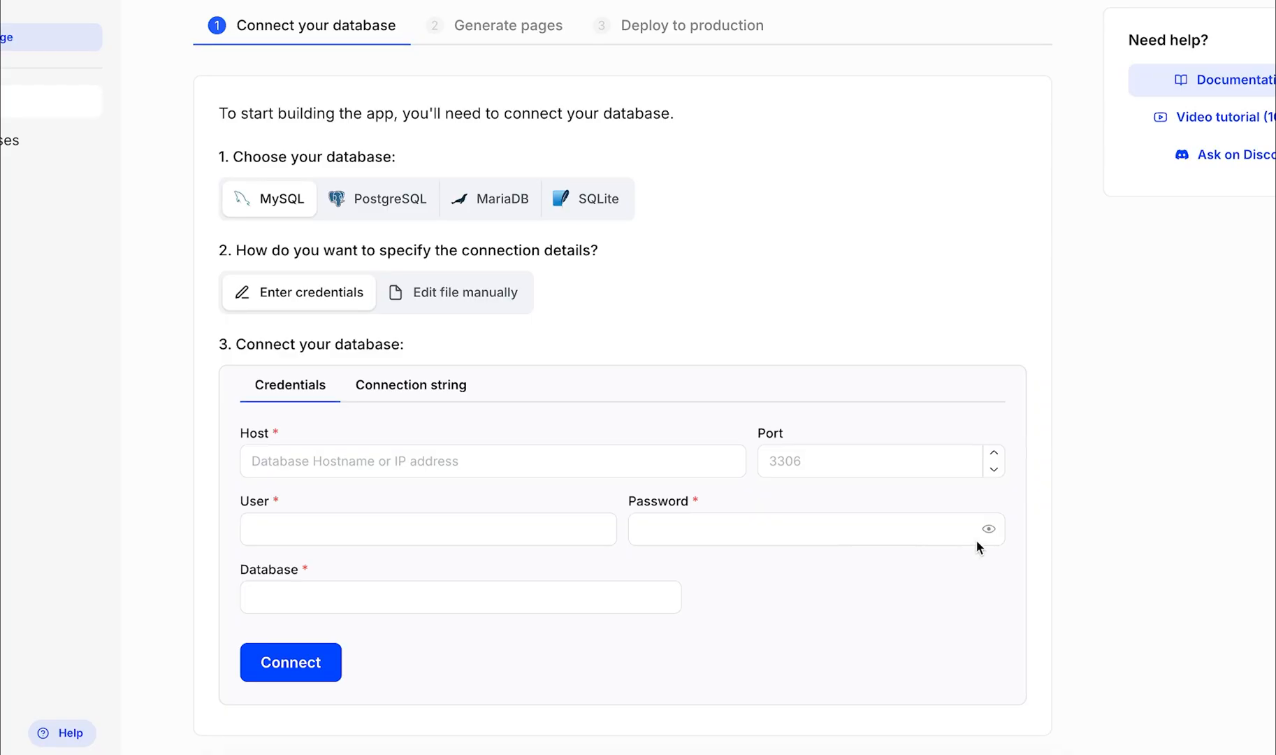
{"action": "left_click", "coordinate": [390, 200]}
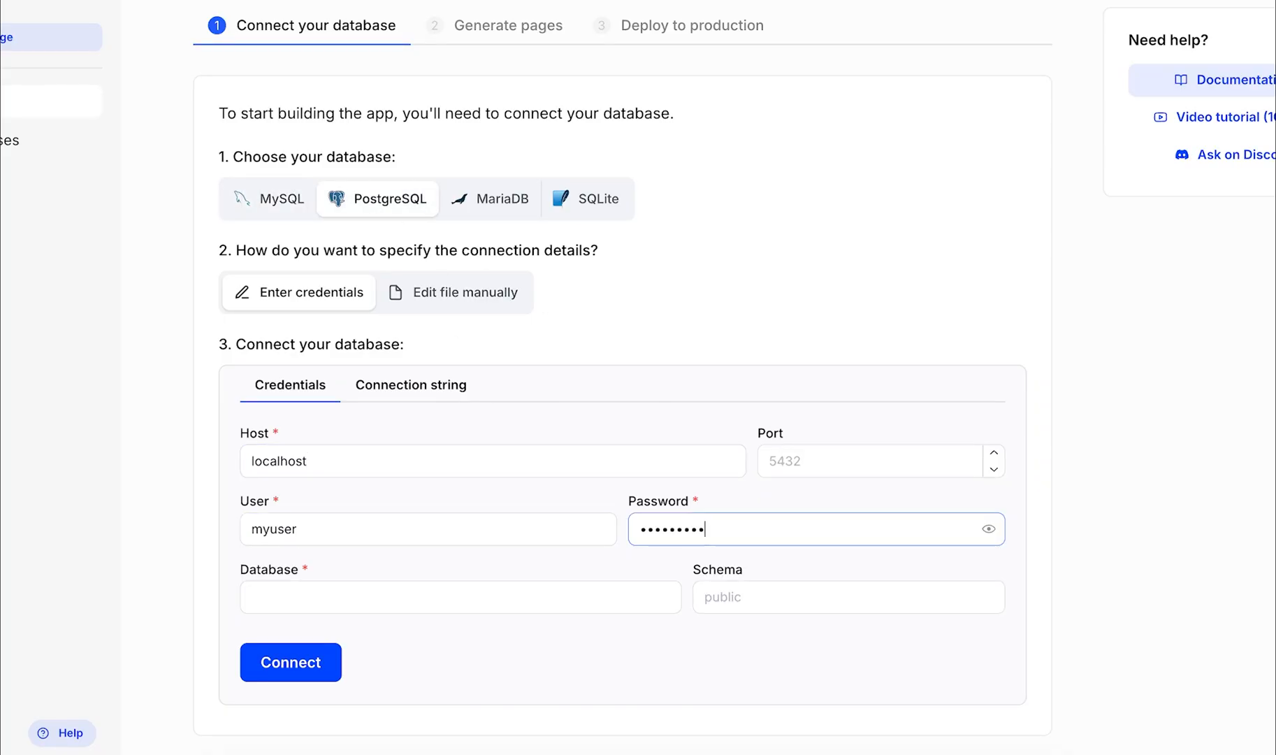
{"action": "left_click", "coordinate": [291, 663]}
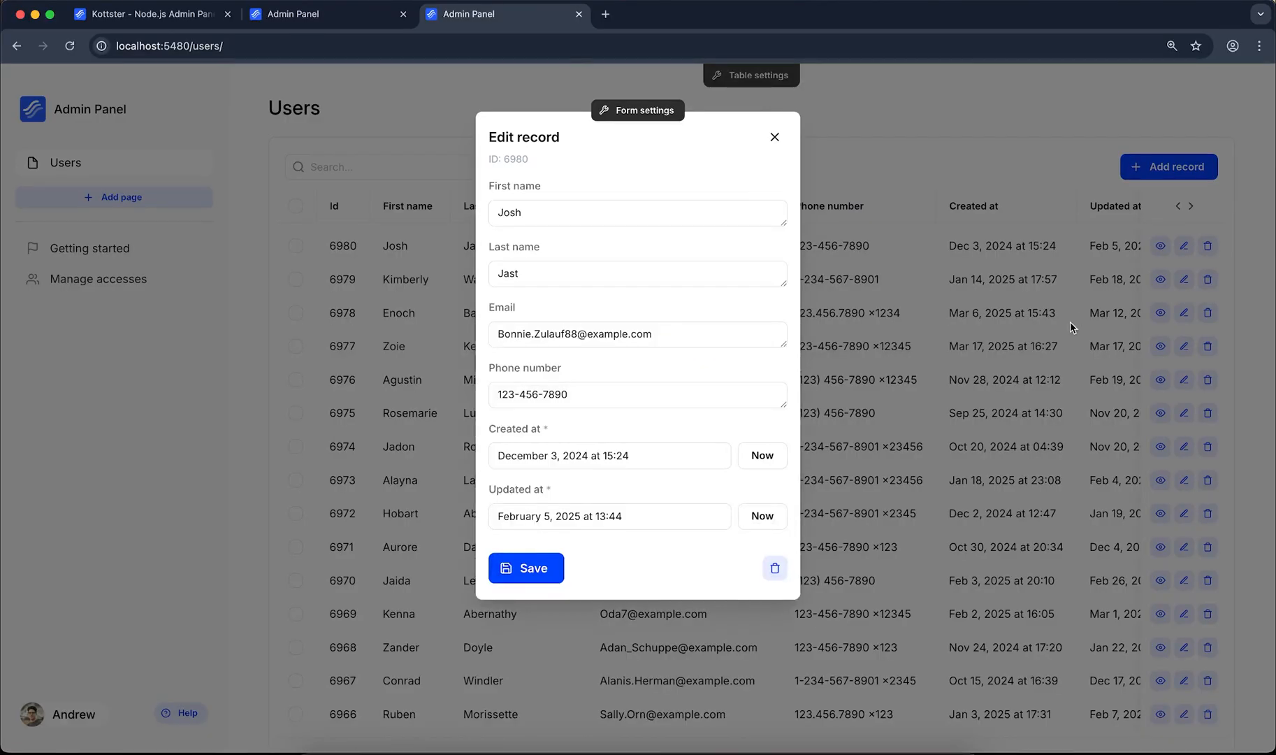
Close a user's edit form, confirm deleting the three selected users, and sort the table by Id.
{"action": "left_click", "coordinate": [774, 137]}
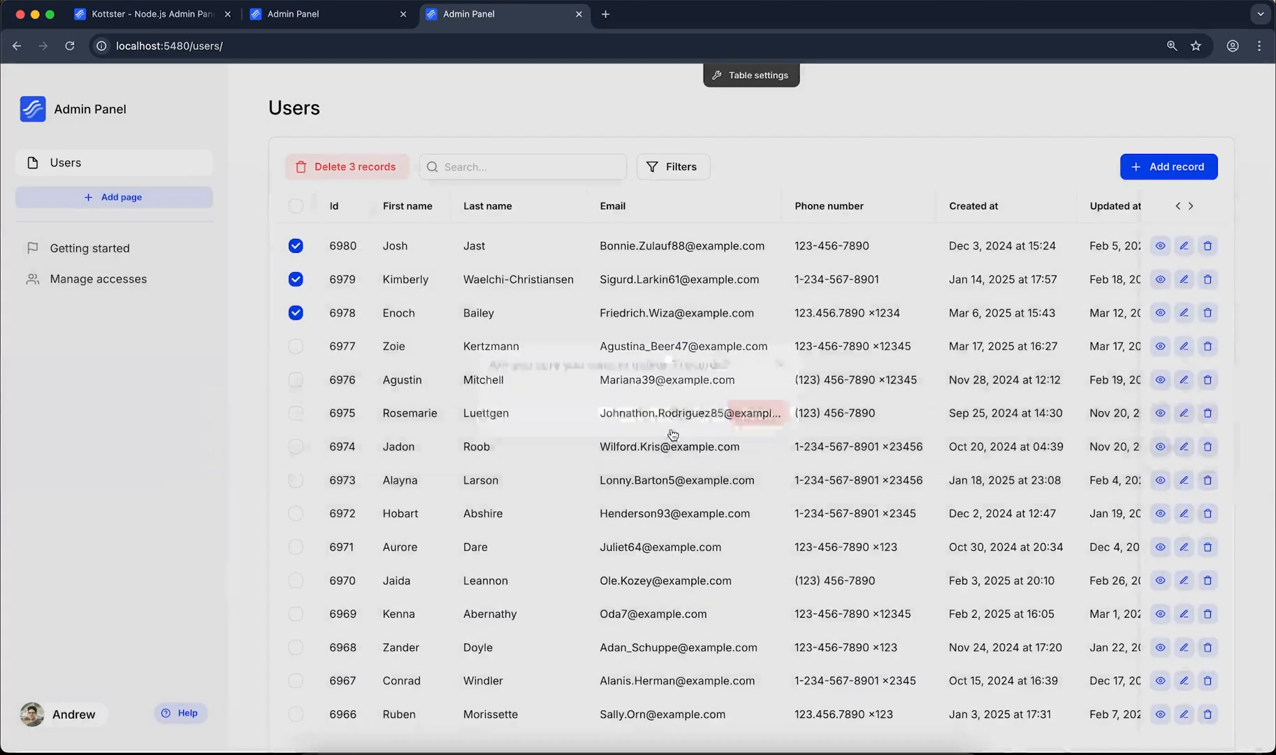
{"action": "left_click", "coordinate": [334, 205]}
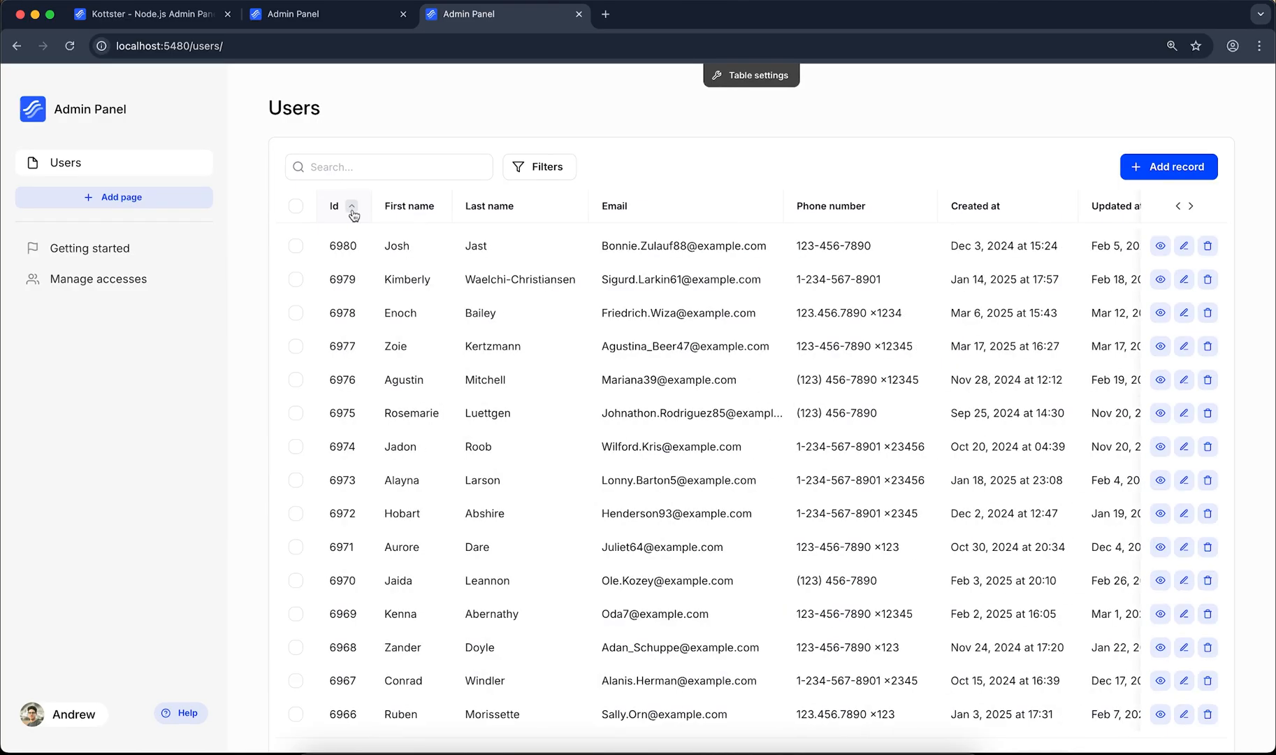
{"action": "left_click", "coordinate": [67, 195]}
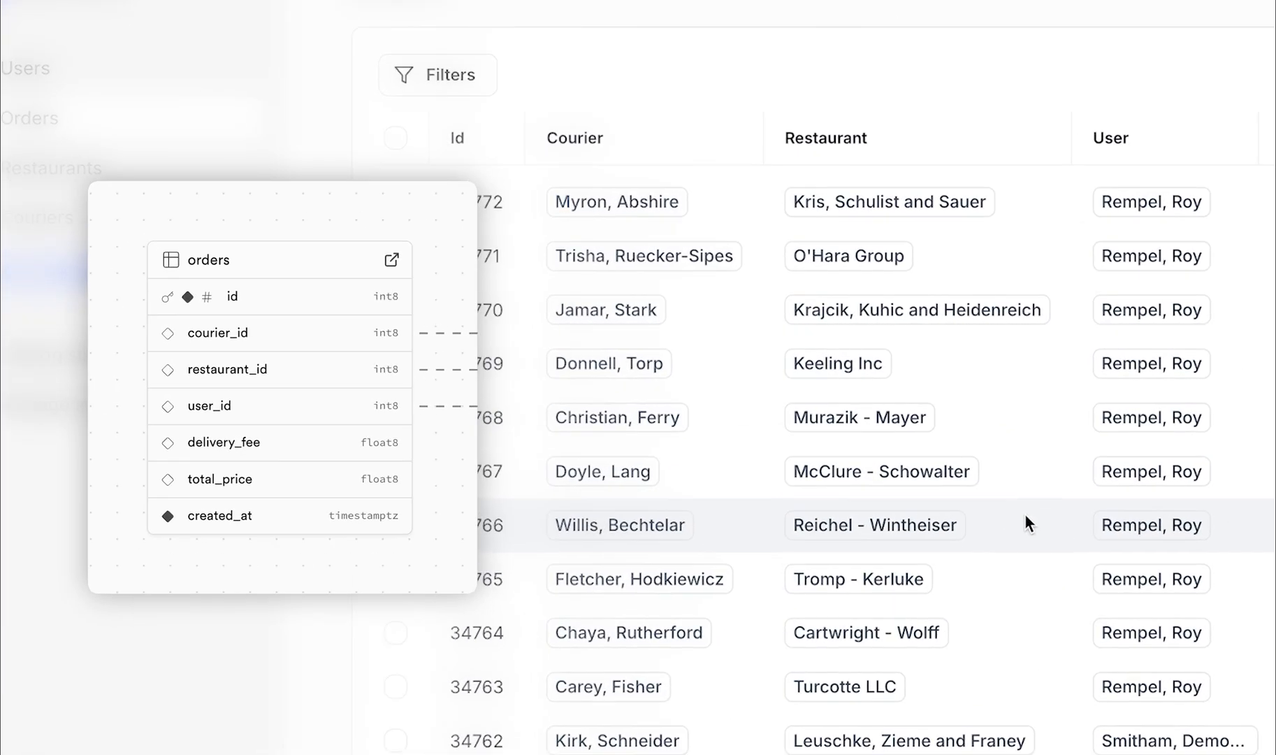
{"action": "mouse_move", "coordinate": [886, 716]}
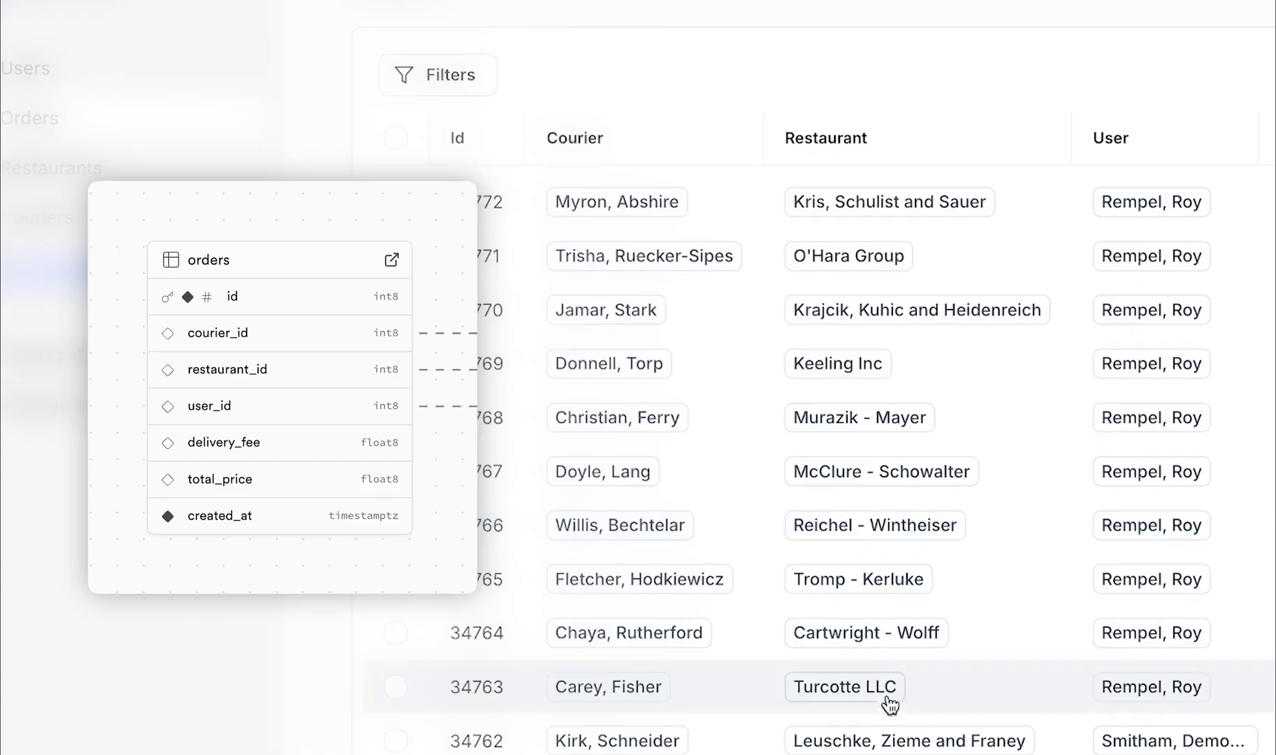
{"action": "mouse_move", "coordinate": [864, 708]}
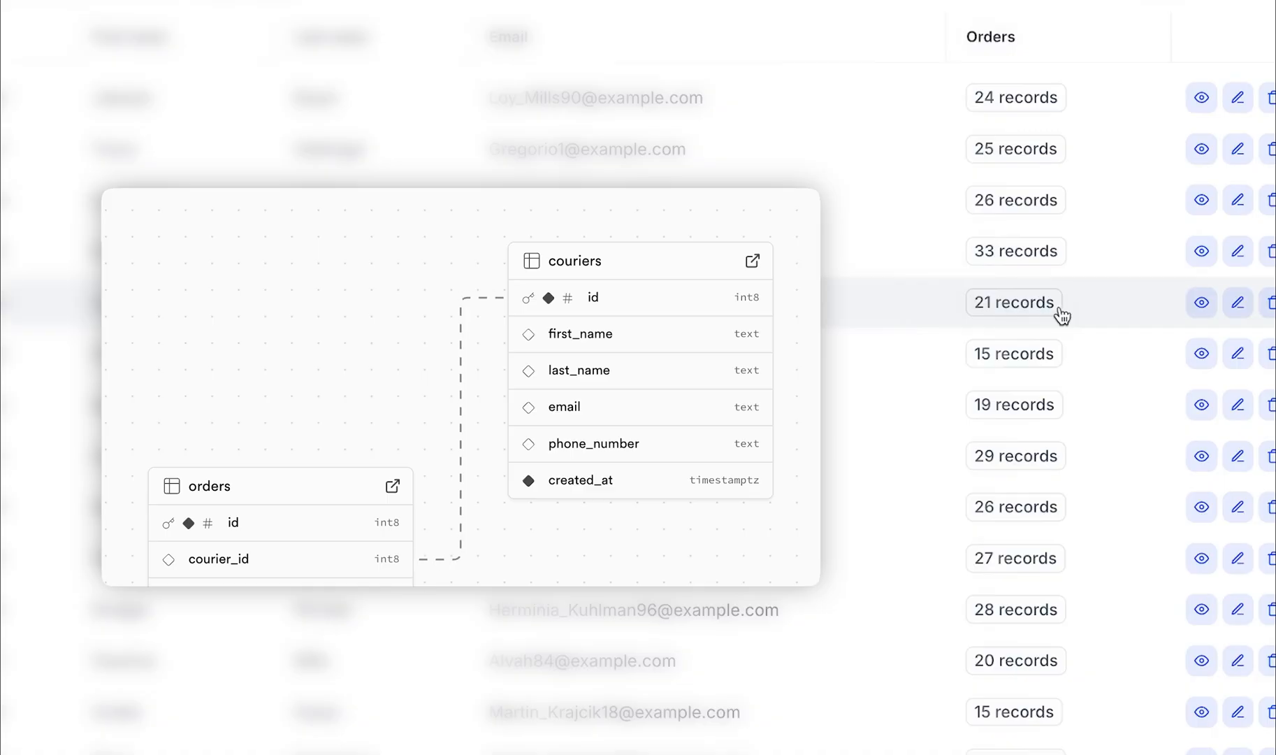
On the Couriers page, show the 21 orders linked to one courier.
{"action": "left_click", "coordinate": [1014, 304]}
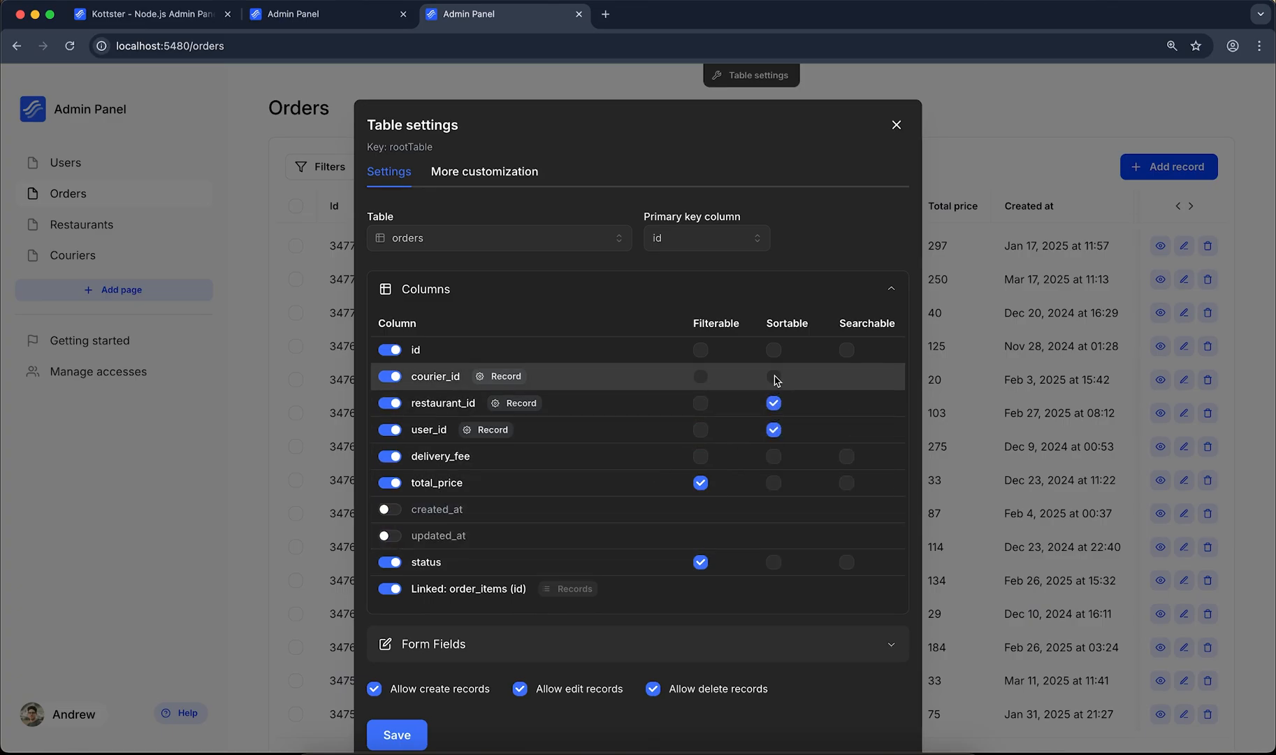
In Orders table settings, mark the courier_id column sortable and adjust its column options.
{"action": "left_click", "coordinate": [774, 376]}
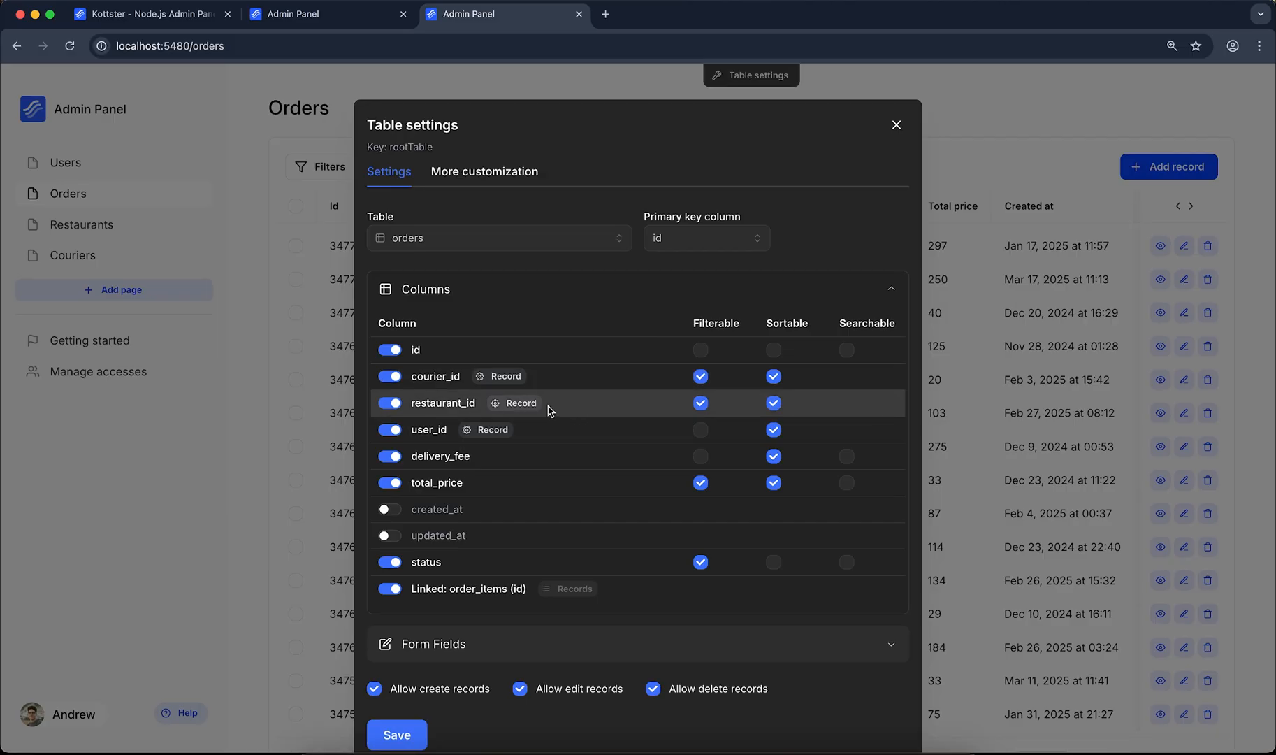
{"action": "mouse_move", "coordinate": [512, 362]}
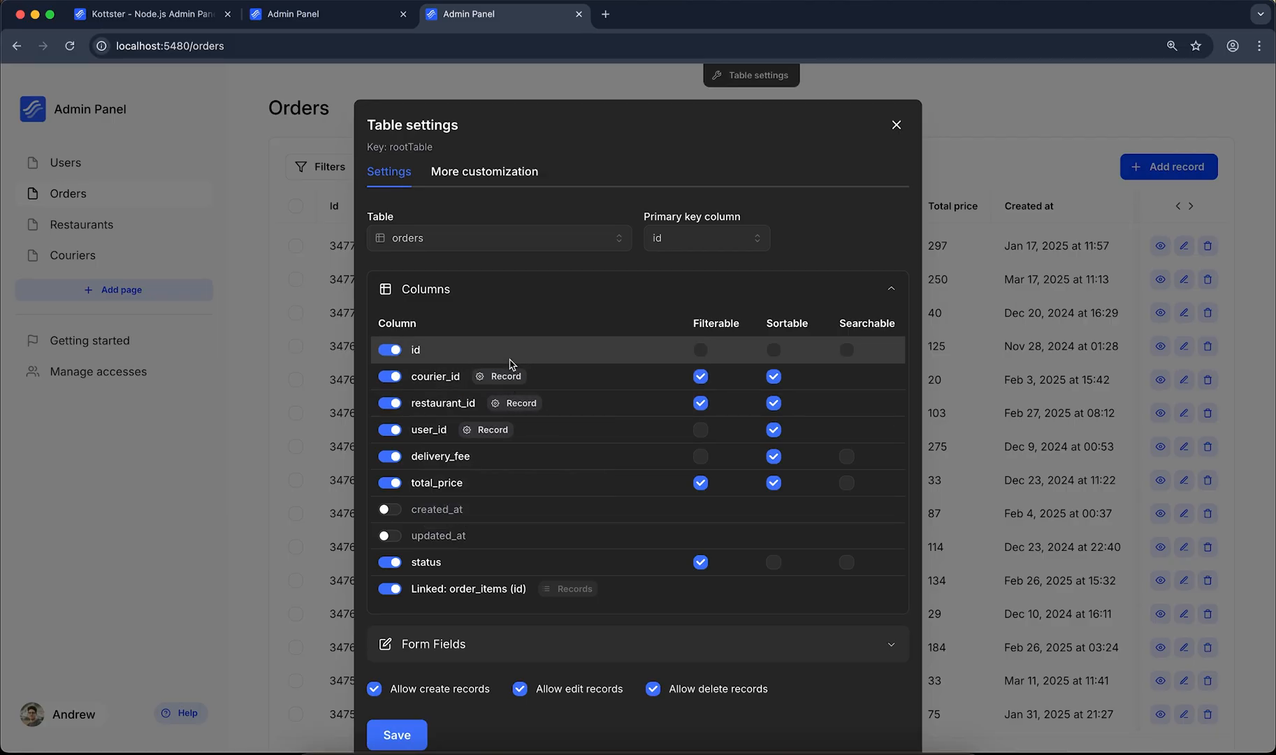
{"action": "left_click", "coordinate": [498, 376]}
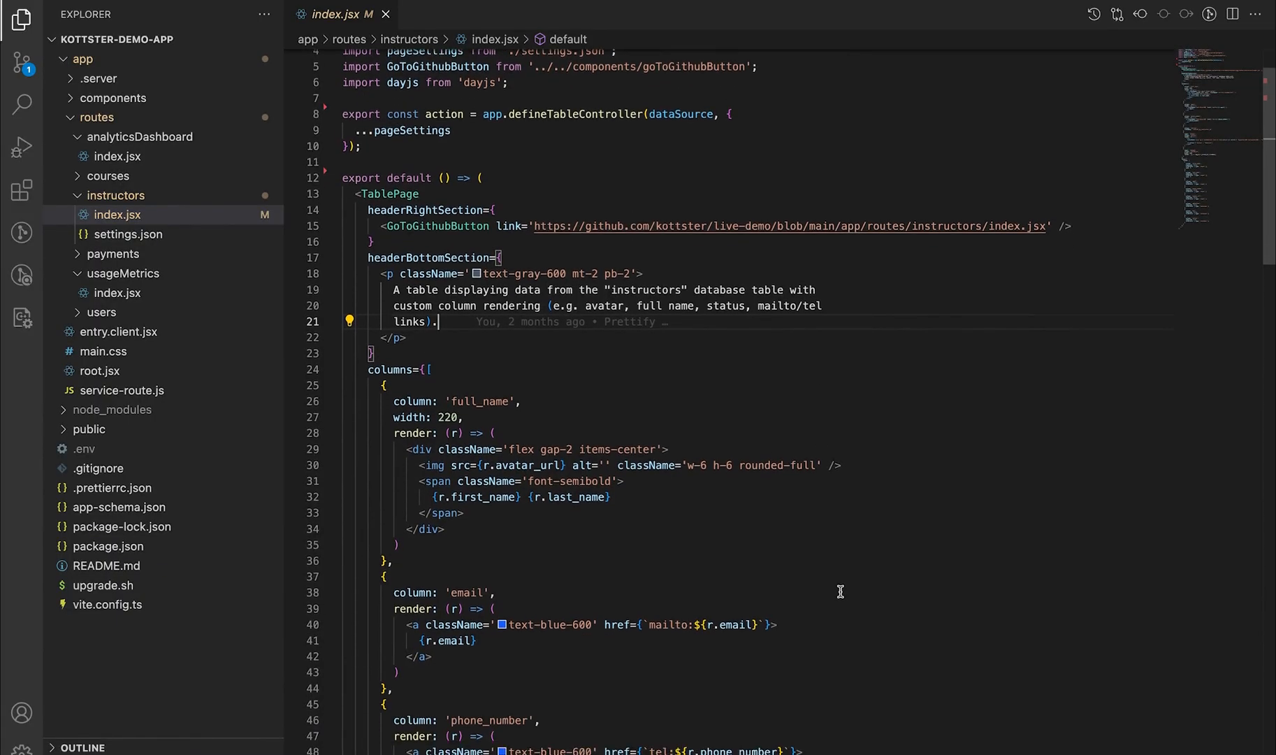
Review routes/instructors/index.jsx, then show getChartData in routes/analyticsDashboard/index.jsx.
{"action": "scroll", "scroll_direction": "down", "scroll_amount": 3}
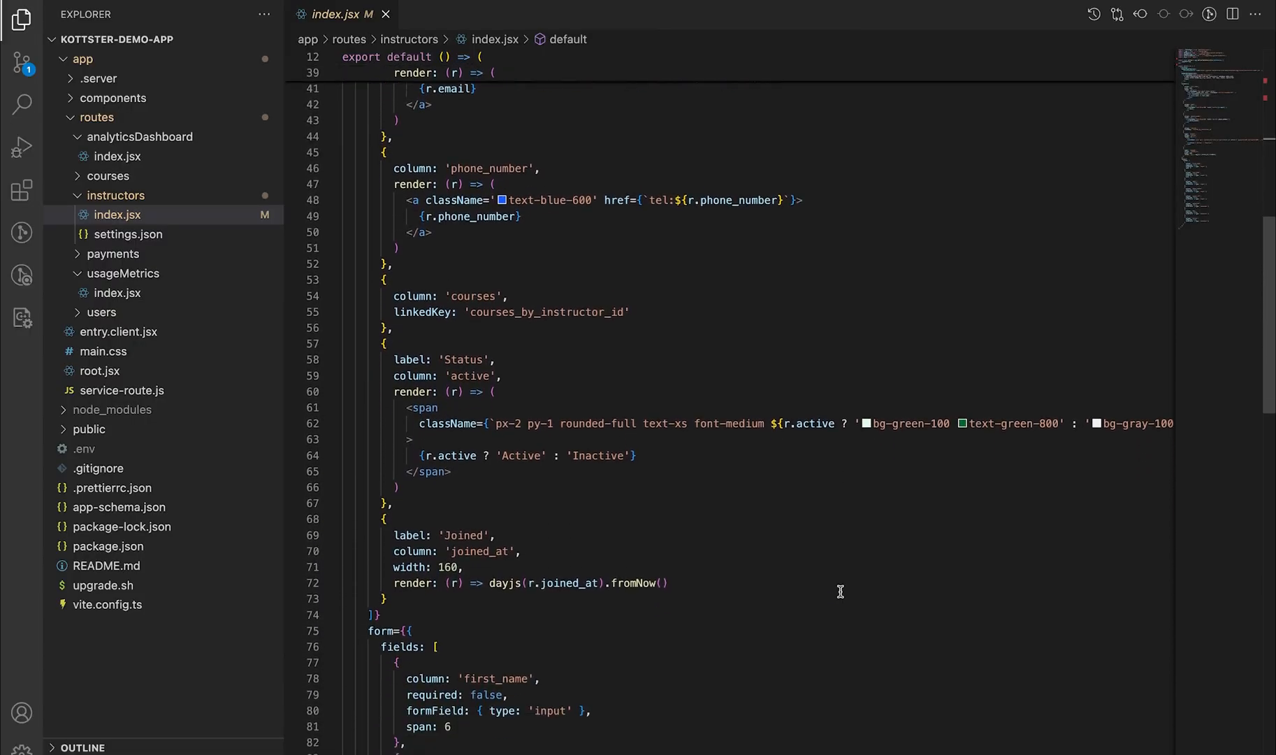
{"action": "left_click", "coordinate": [479, 16]}
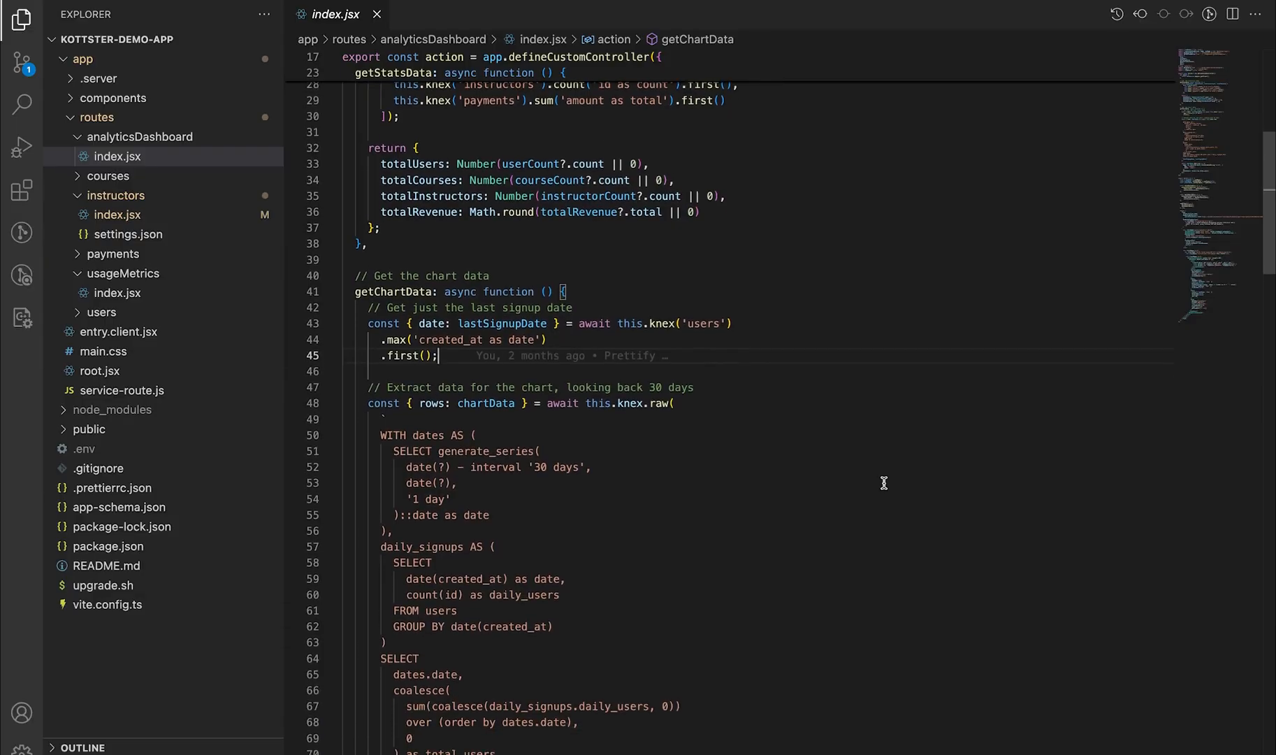
{"action": "scroll", "scroll_direction": "down", "scroll_amount": 3}
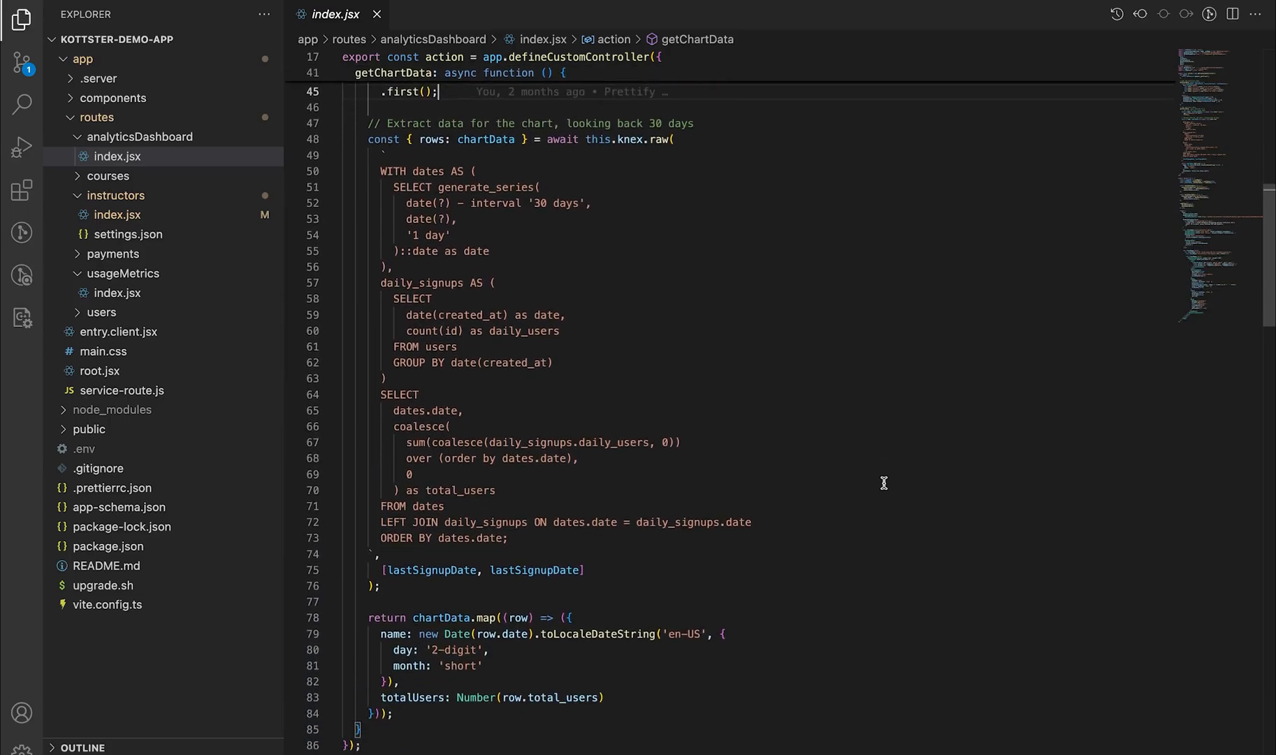
{"action": "scroll", "scroll_direction": "down", "scroll_amount": 3}
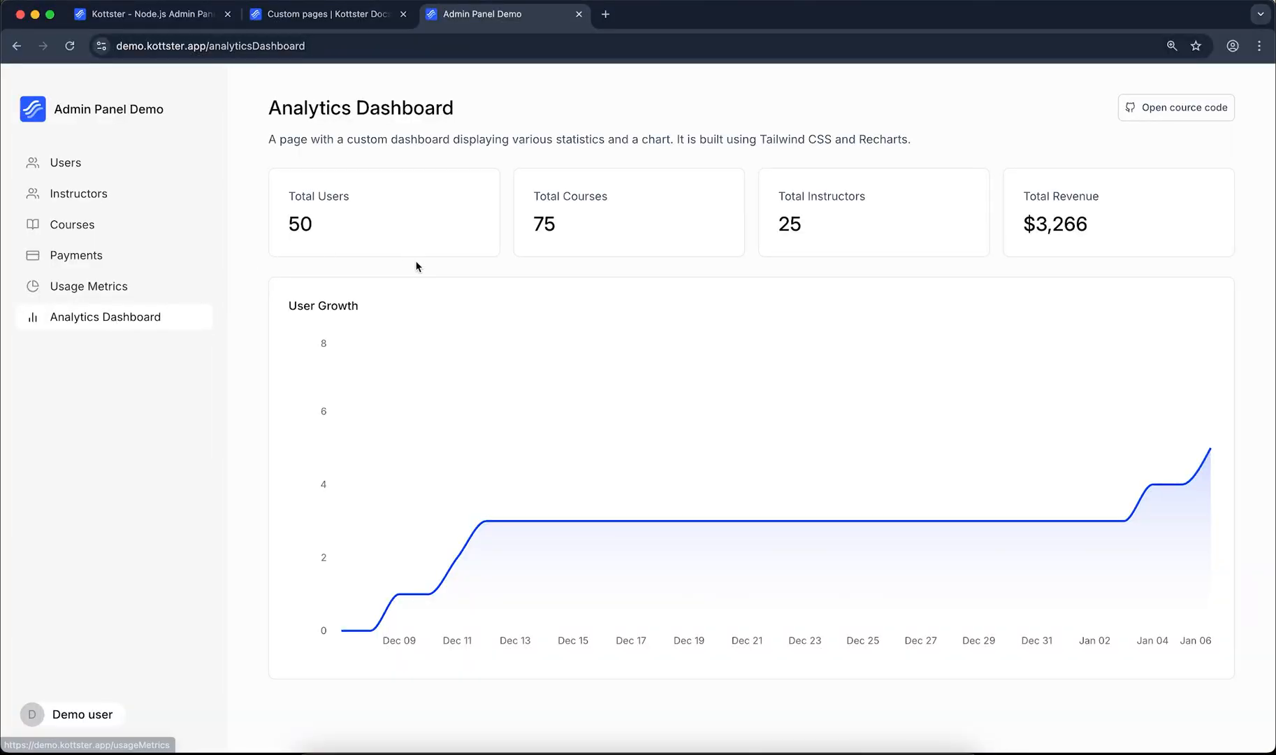
{"action": "mouse_move", "coordinate": [477, 339]}
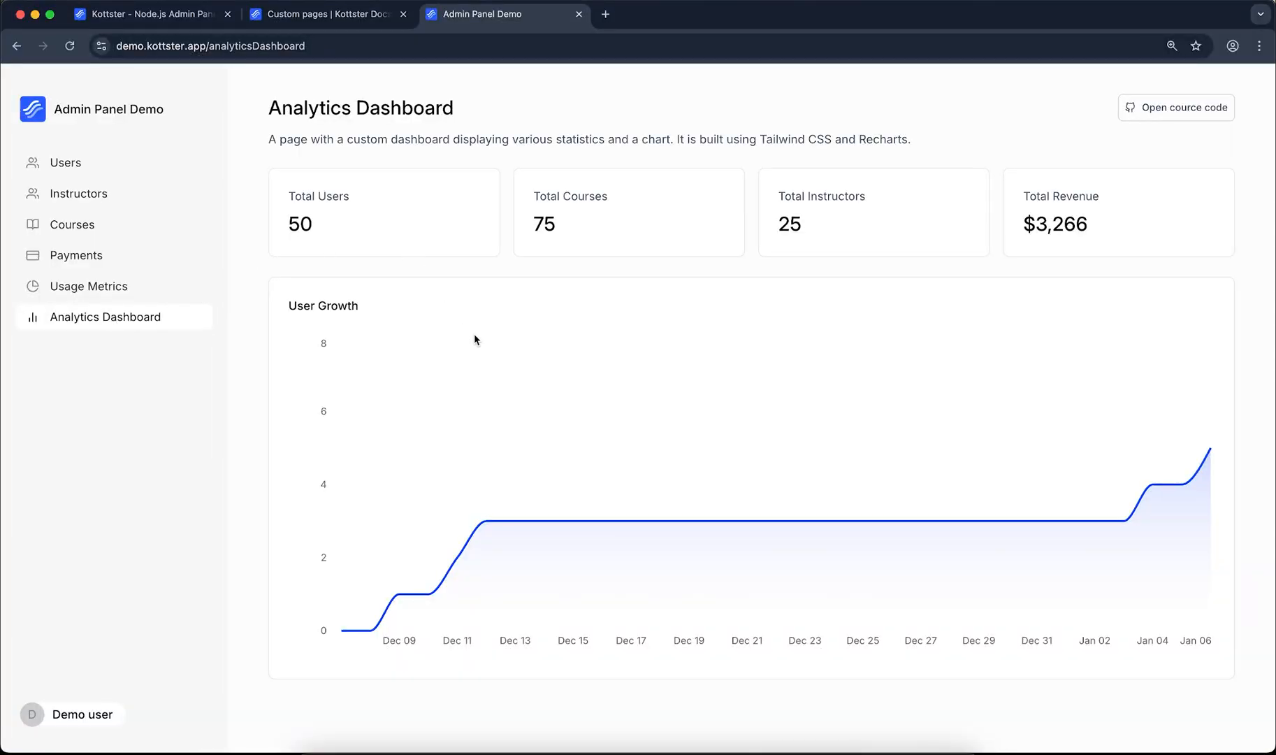
Show the demo's Analytics Dashboard with user, course, instructor and revenue totals and growth chart.
{"action": "left_click", "coordinate": [91, 348]}
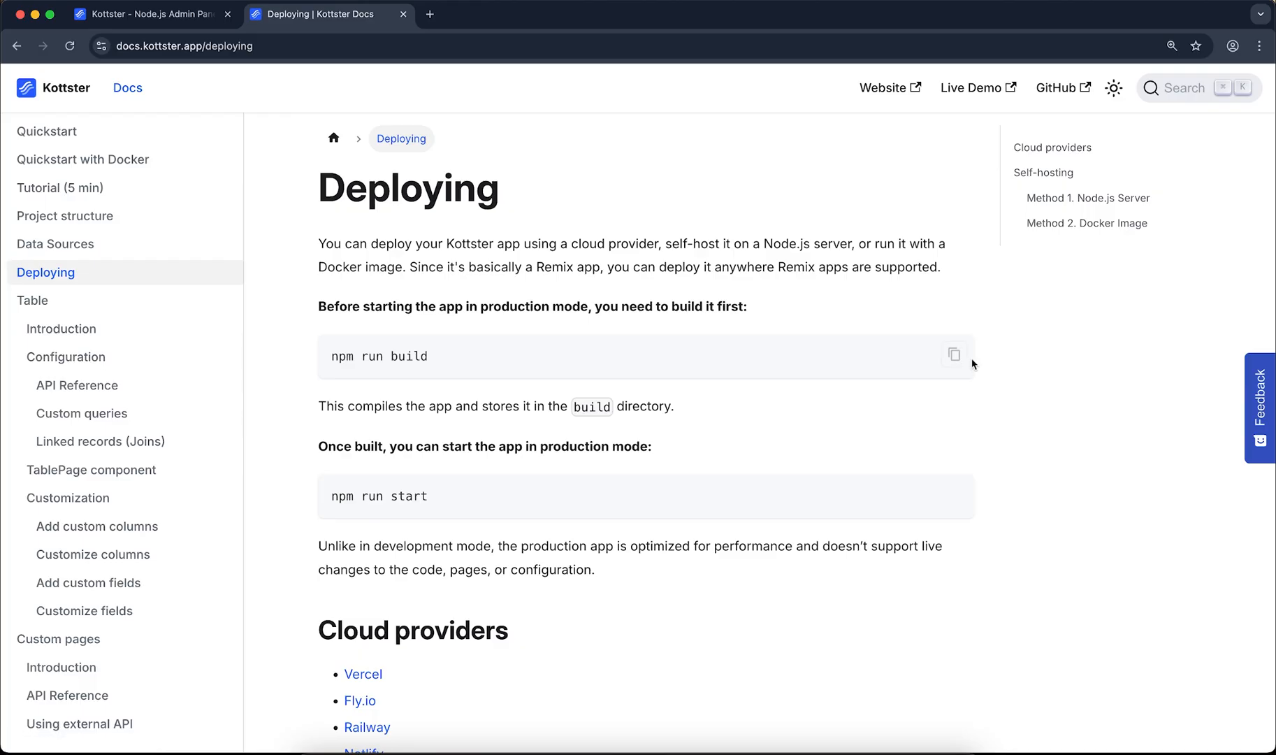
{"action": "mouse_move", "coordinate": [975, 423]}
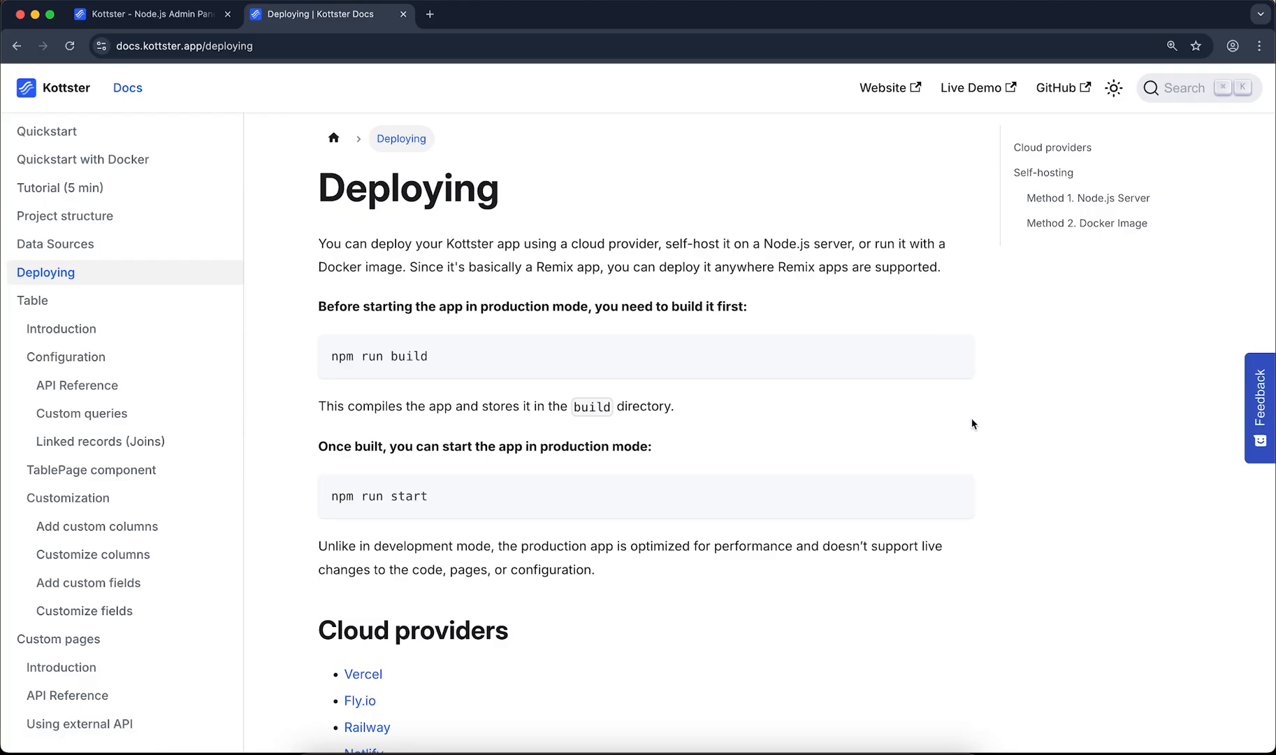
{"action": "mouse_move", "coordinate": [1106, 640]}
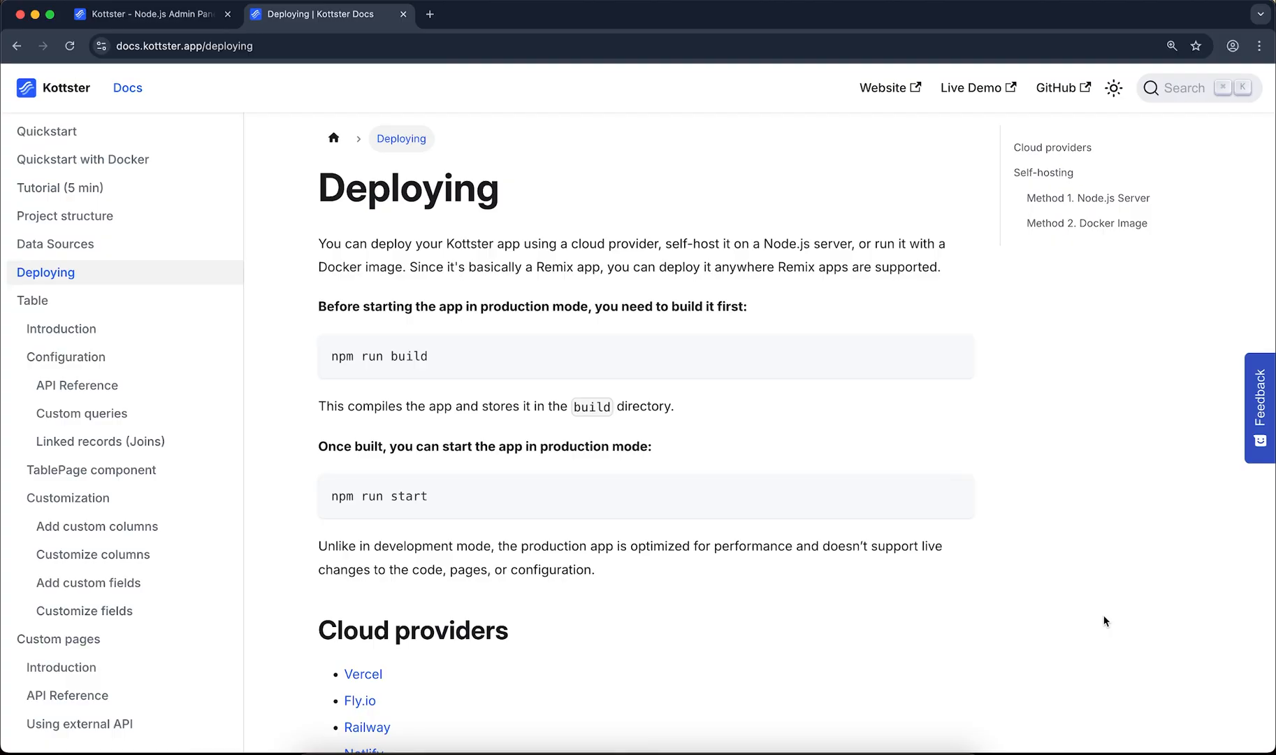
Scroll the Deploying guide past Cloud providers to Self-hosting Method 1 and Method 2 on a Node.js server.
{"action": "scroll", "scroll_direction": "down", "scroll_amount": 3}
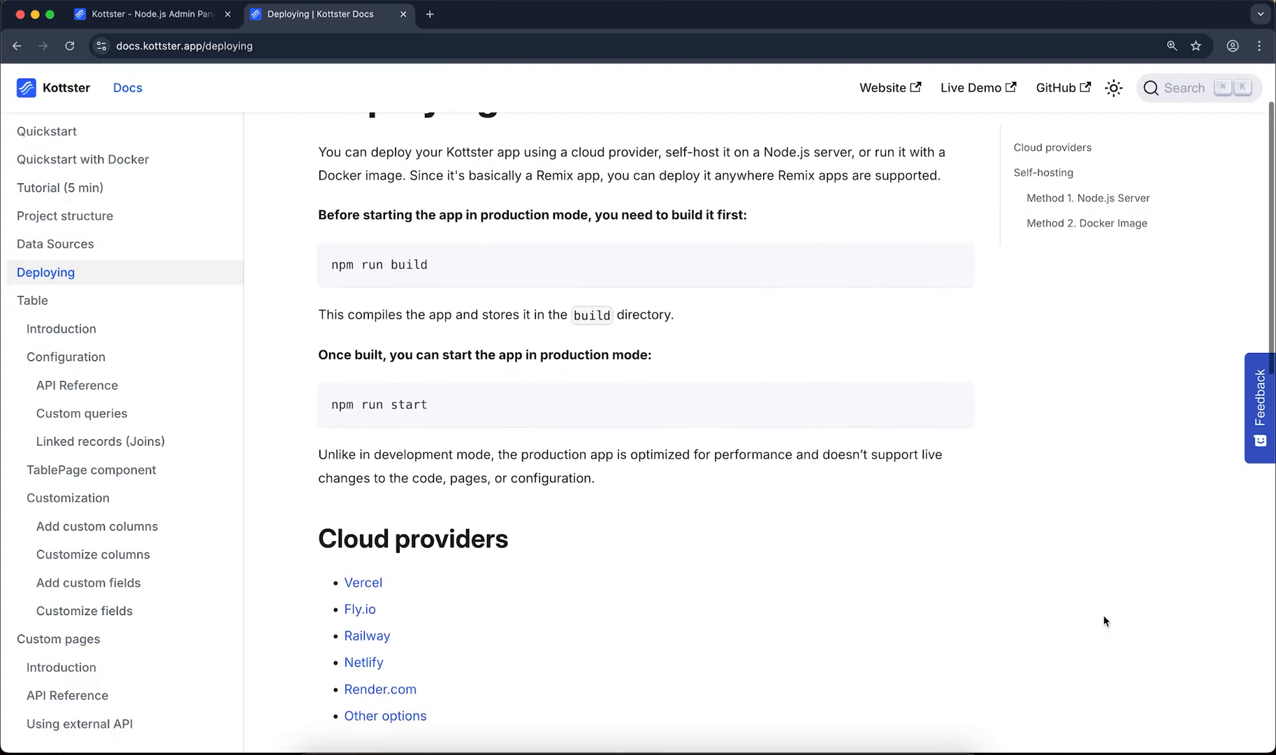
{"action": "scroll", "scroll_direction": "down", "scroll_amount": 3}
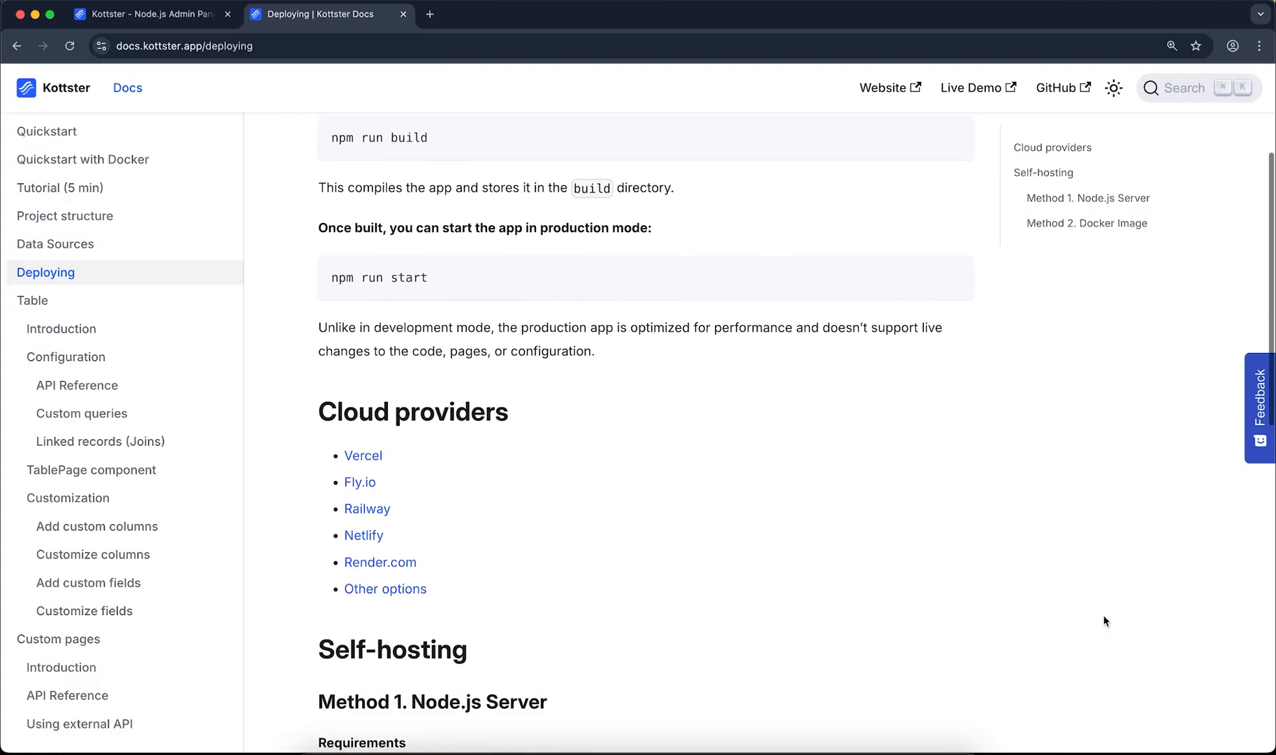
{"action": "scroll", "scroll_direction": "down", "scroll_amount": 3}
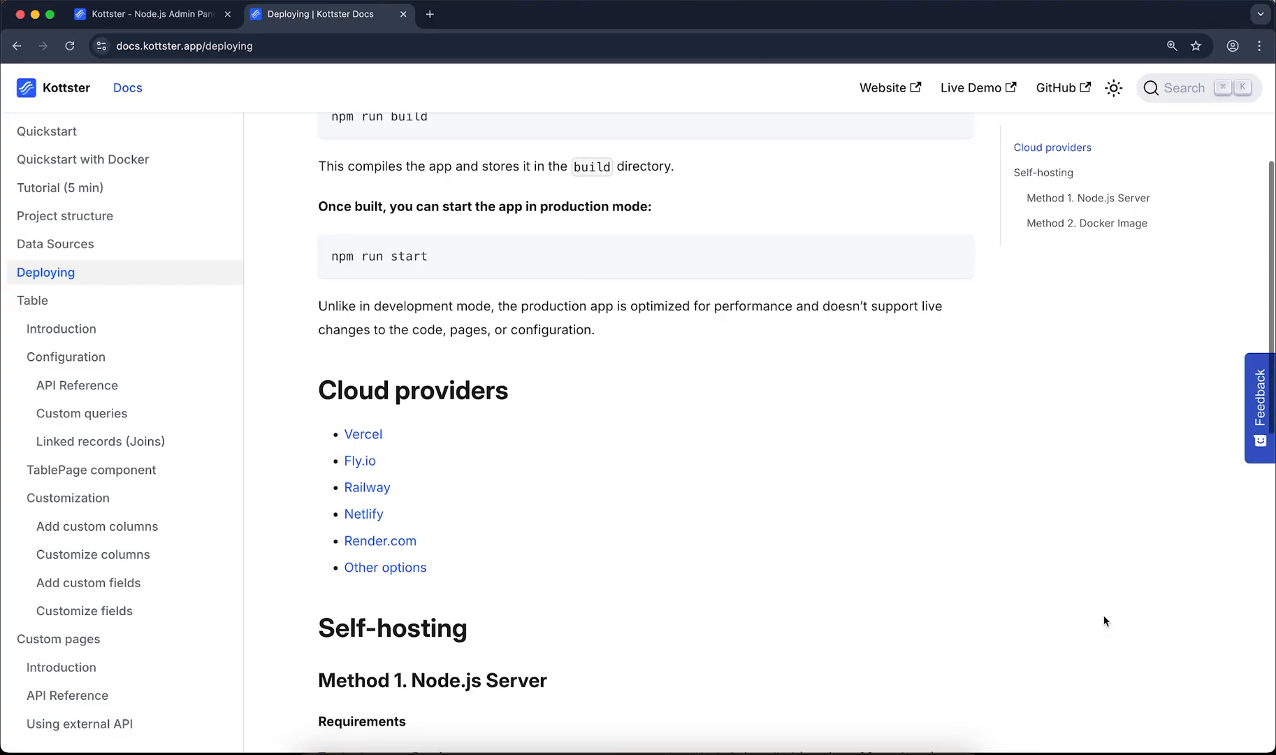
{"action": "scroll", "scroll_direction": "down", "scroll_amount": 3}
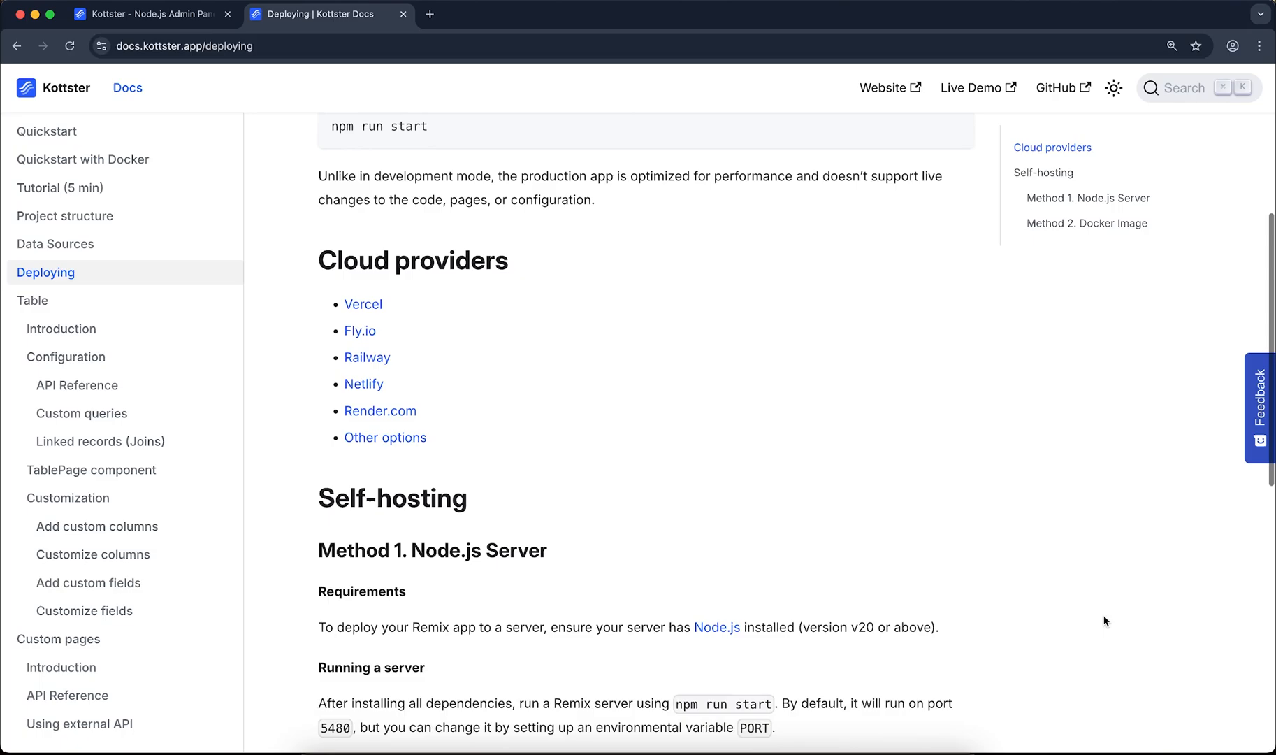
{"action": "scroll", "scroll_direction": "down", "scroll_amount": 3}
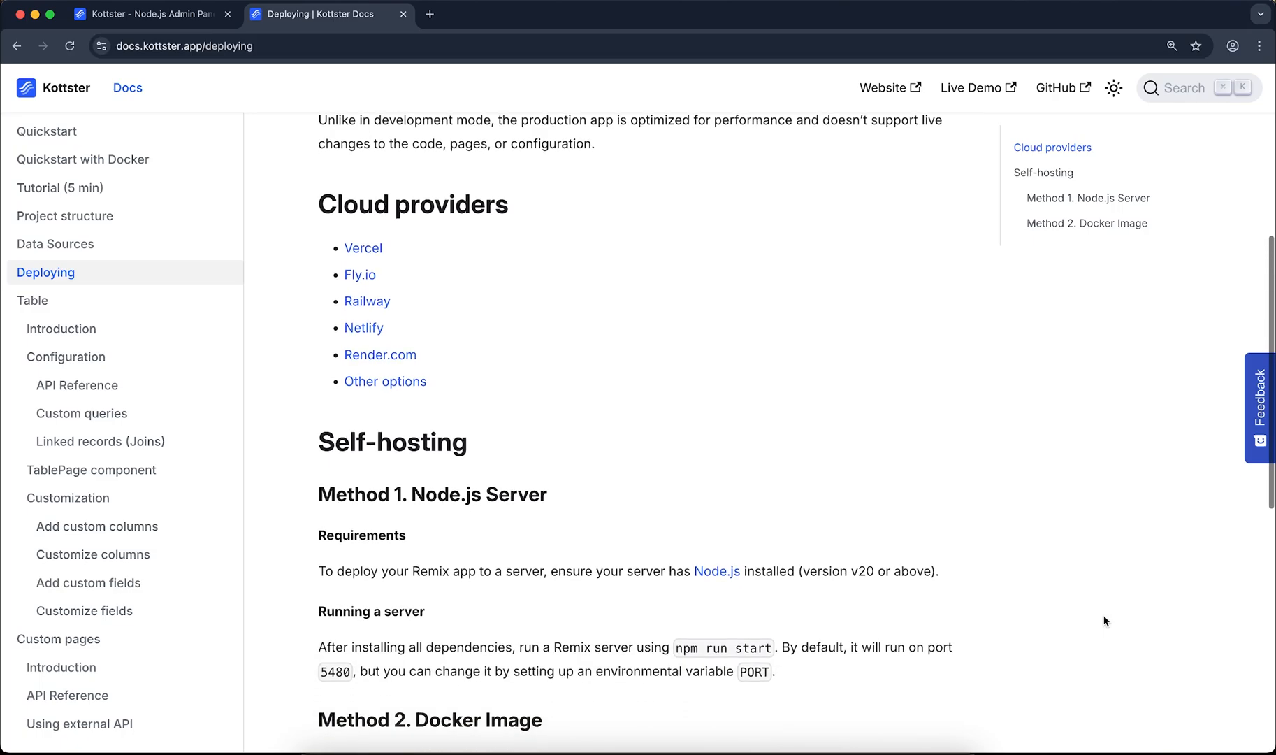